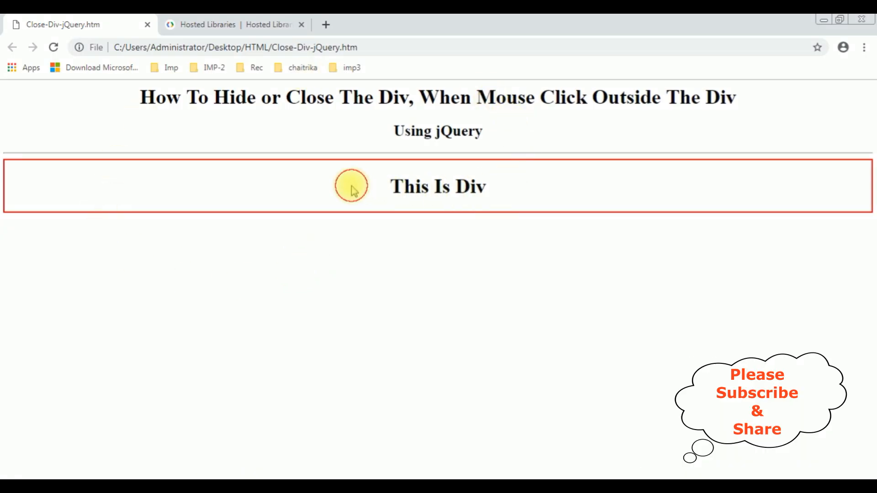
{"action": "mouse_move", "coordinate": [274, 178]}
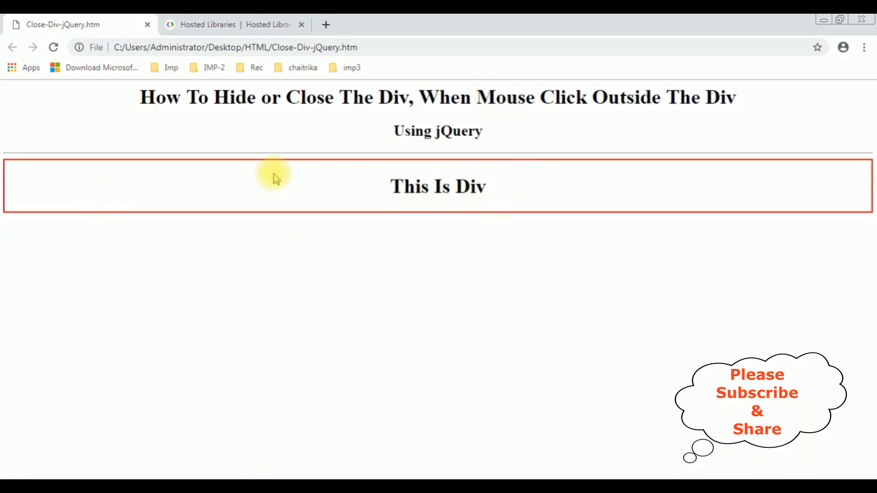
{"action": "mouse_move", "coordinate": [734, 202]}
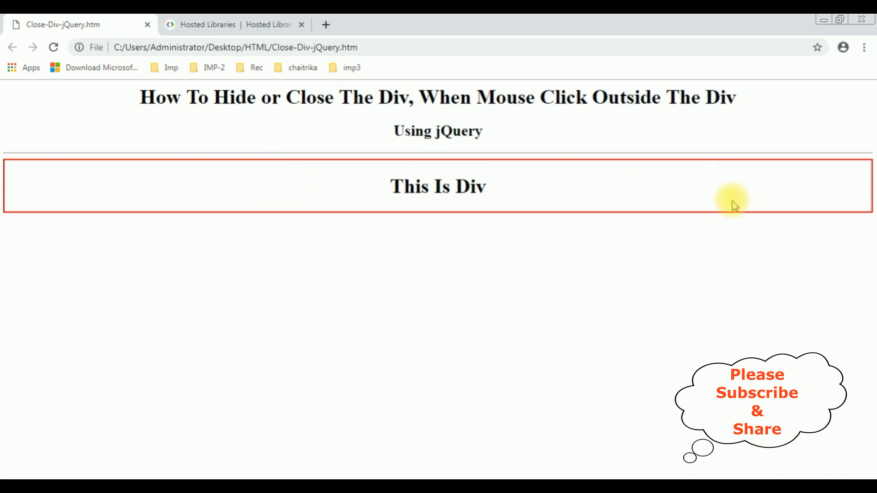
{"action": "mouse_move", "coordinate": [347, 210]}
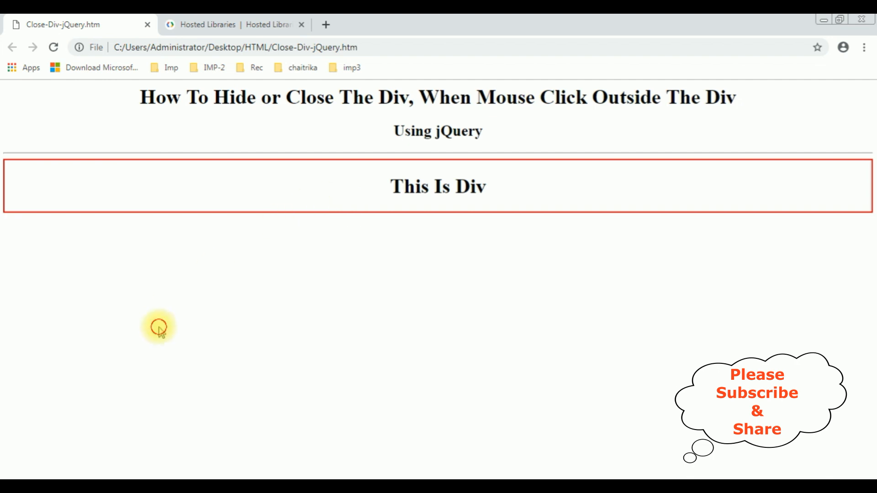
- Check the page's current click behaviour in Chrome, reload it, and pick out the word jQuery
{"action": "left_click", "coordinate": [159, 327]}
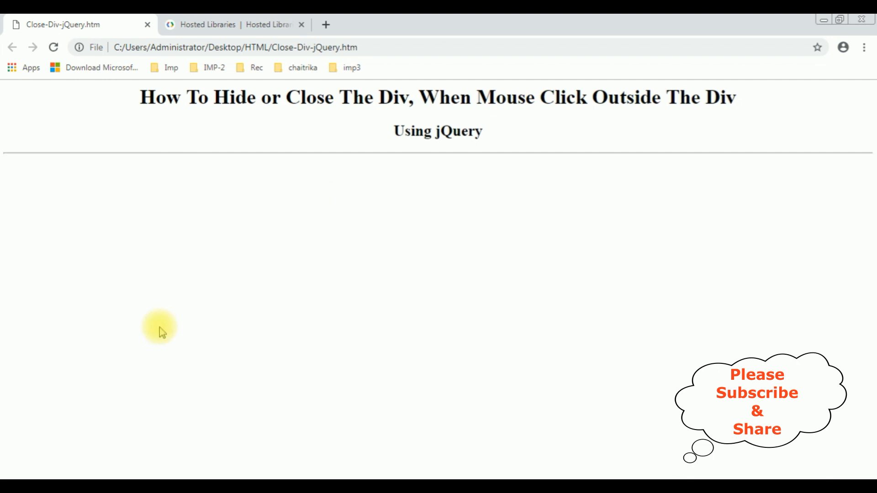
{"action": "left_click", "coordinate": [53, 47]}
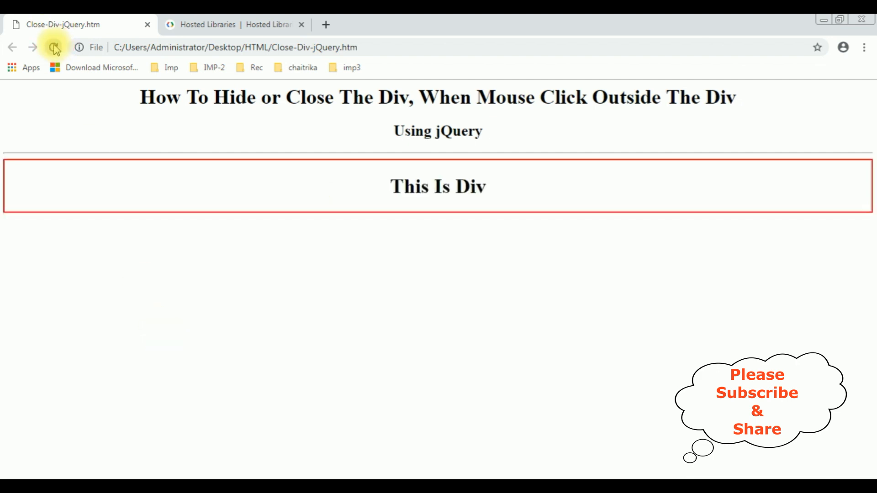
{"action": "left_click", "coordinate": [428, 274]}
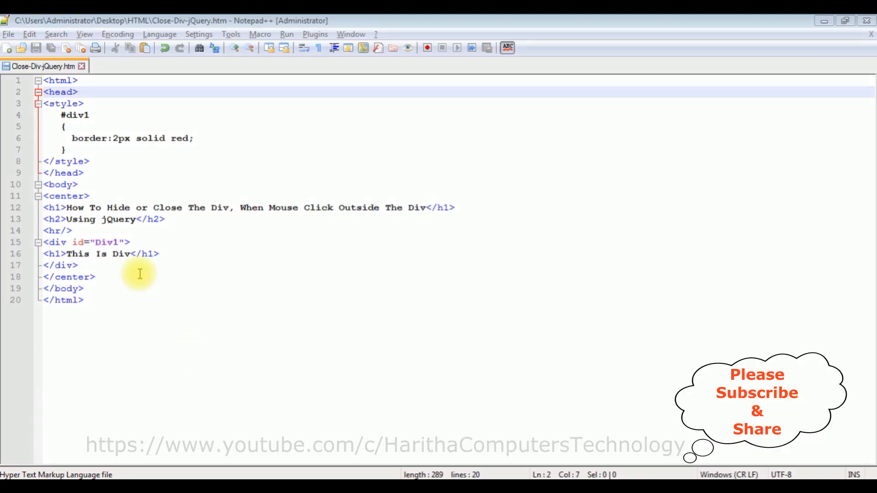
{"action": "mouse_move", "coordinate": [346, 154]}
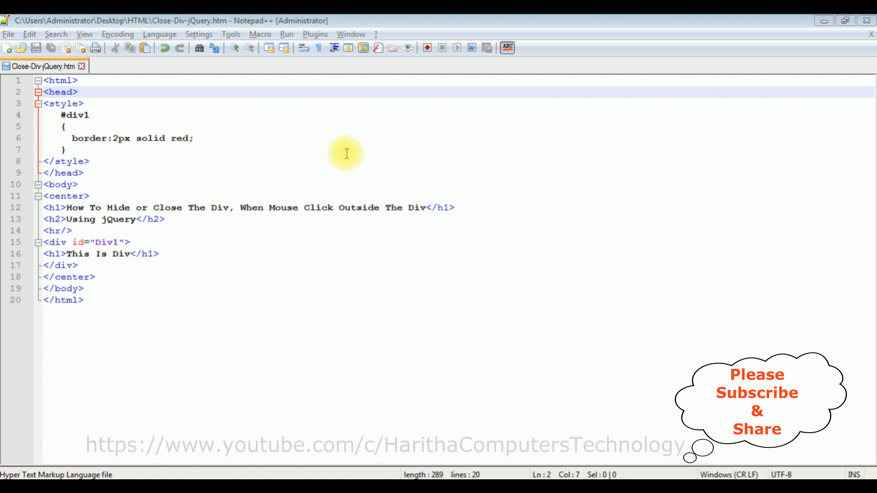
{"action": "mouse_move", "coordinate": [97, 111]}
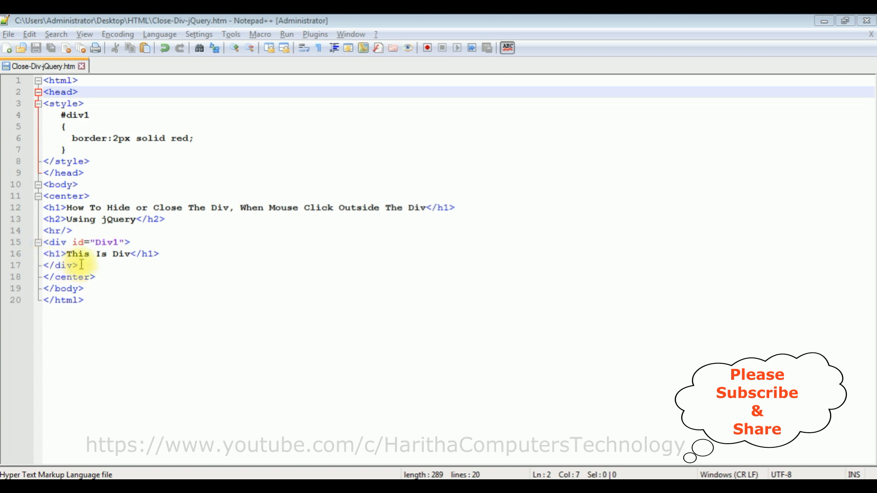
{"action": "mouse_move", "coordinate": [106, 138]}
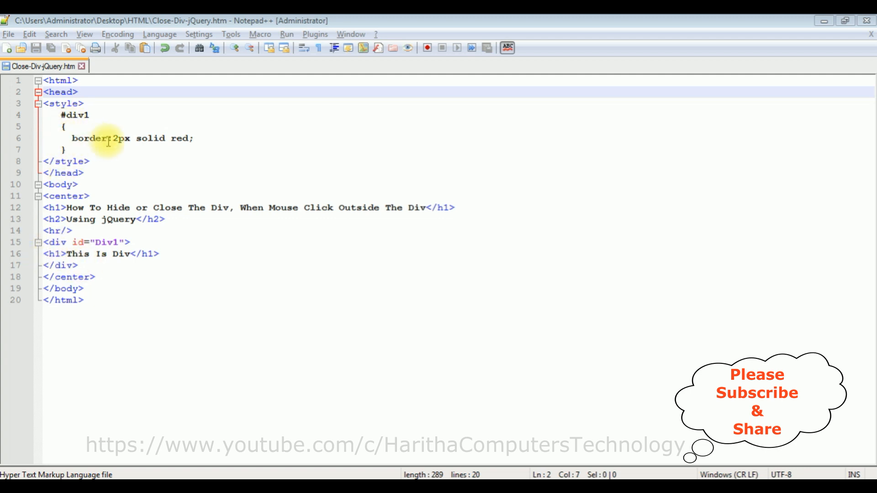
{"action": "mouse_move", "coordinate": [177, 138]}
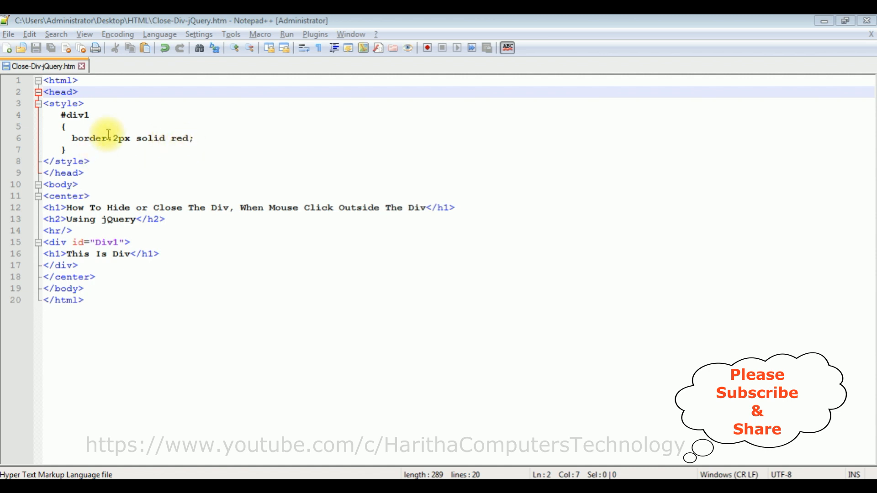
{"action": "mouse_move", "coordinate": [273, 213]}
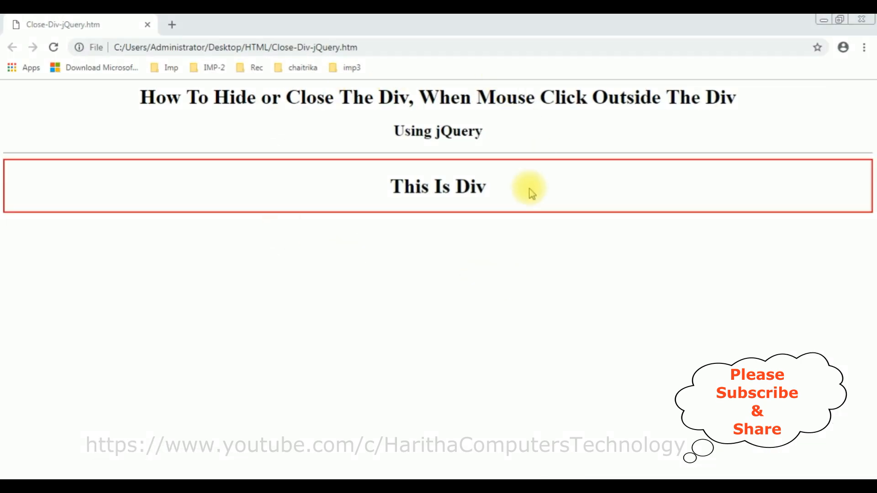
{"action": "mouse_move", "coordinate": [322, 90]}
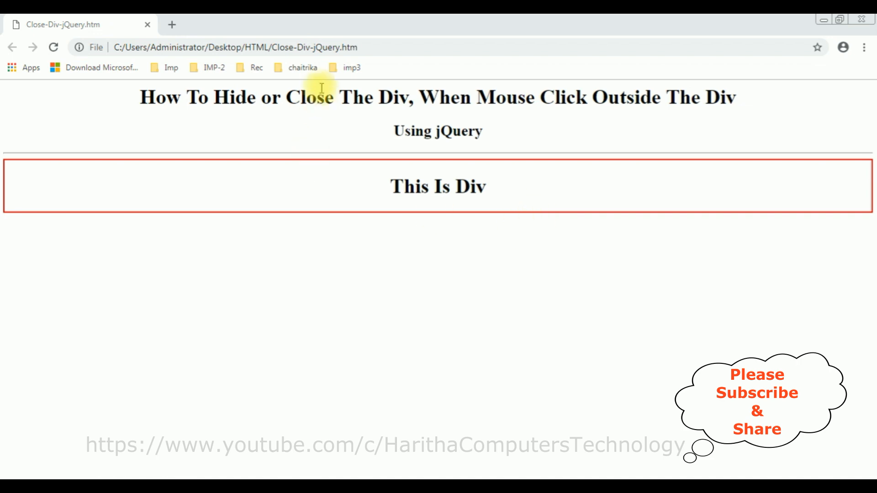
{"action": "mouse_move", "coordinate": [668, 212]}
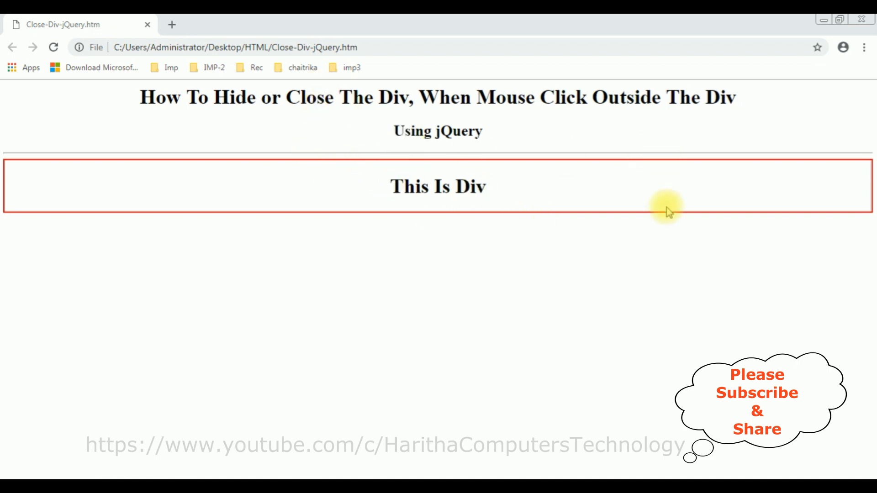
{"action": "mouse_move", "coordinate": [394, 214]}
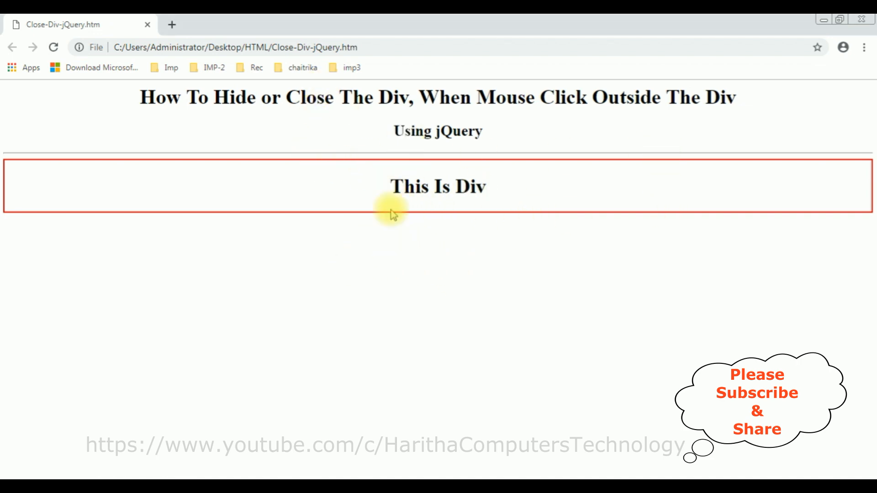
{"action": "double_click", "coordinate": [456, 132]}
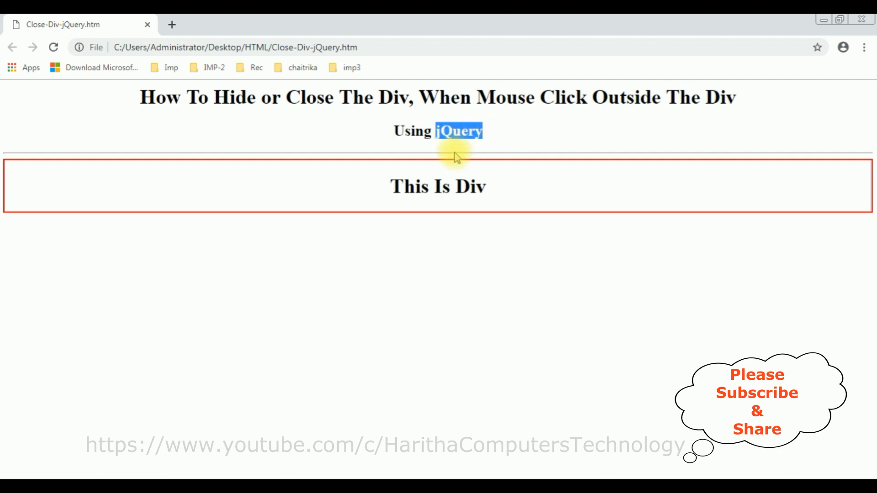
{"action": "mouse_move", "coordinate": [480, 97]}
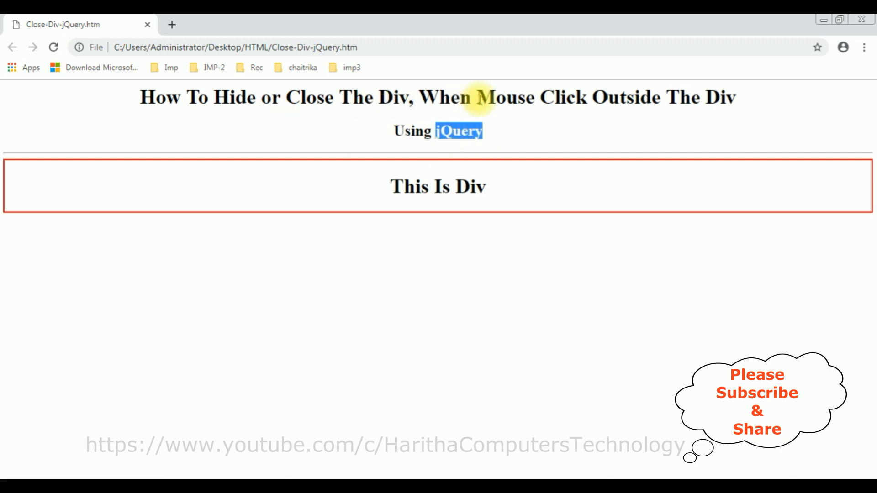
{"action": "mouse_move", "coordinate": [563, 137]}
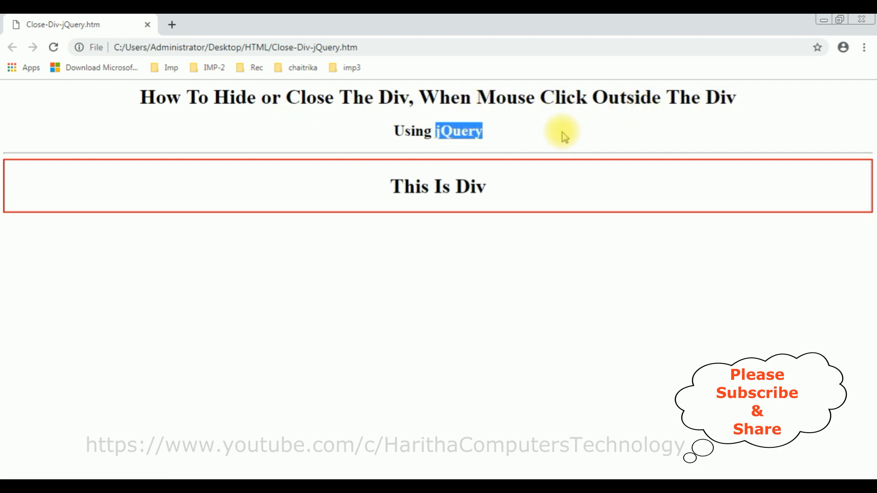
{"action": "mouse_move", "coordinate": [201, 282]}
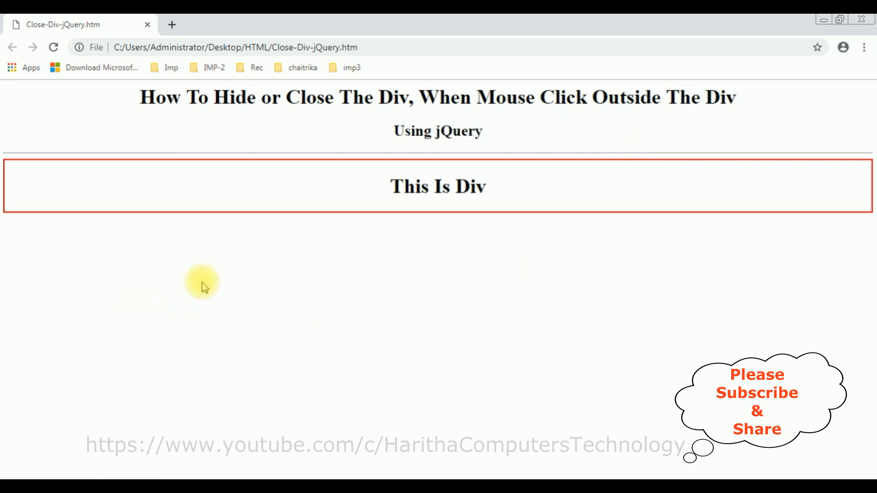
{"action": "mouse_move", "coordinate": [271, 334]}
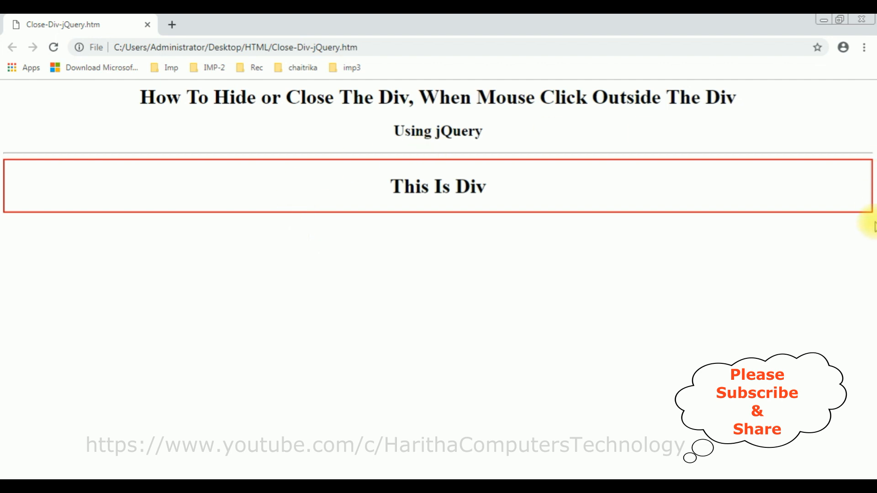
{"action": "mouse_move", "coordinate": [327, 234]}
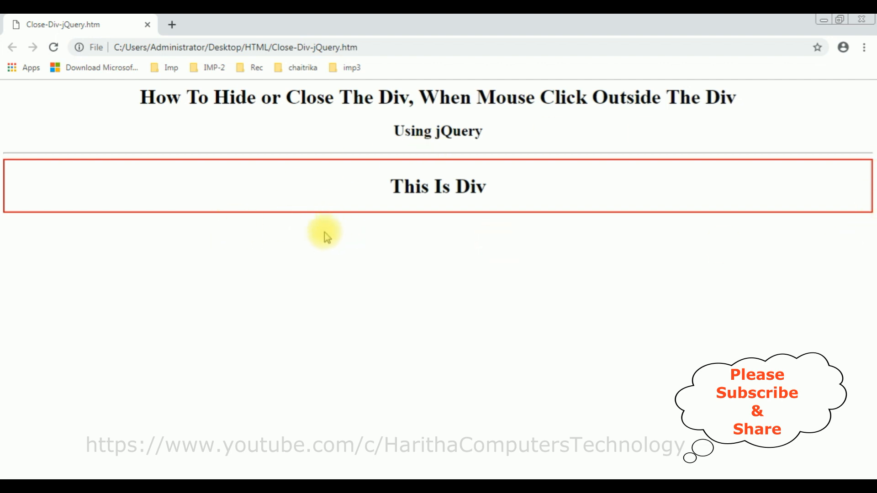
{"action": "mouse_move", "coordinate": [442, 132]}
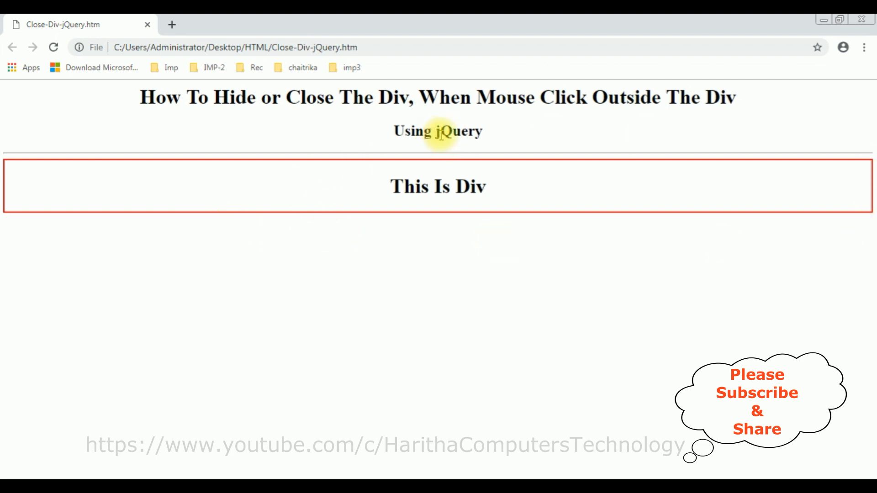
{"action": "mouse_move", "coordinate": [235, 47]}
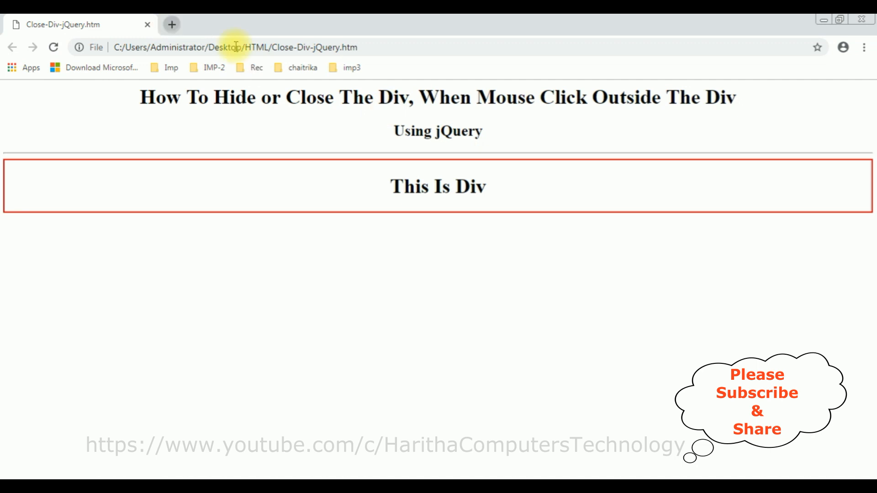
- Run a Google search for 'jquery latest cdn google' from a new tab
{"action": "left_click", "coordinate": [172, 24]}
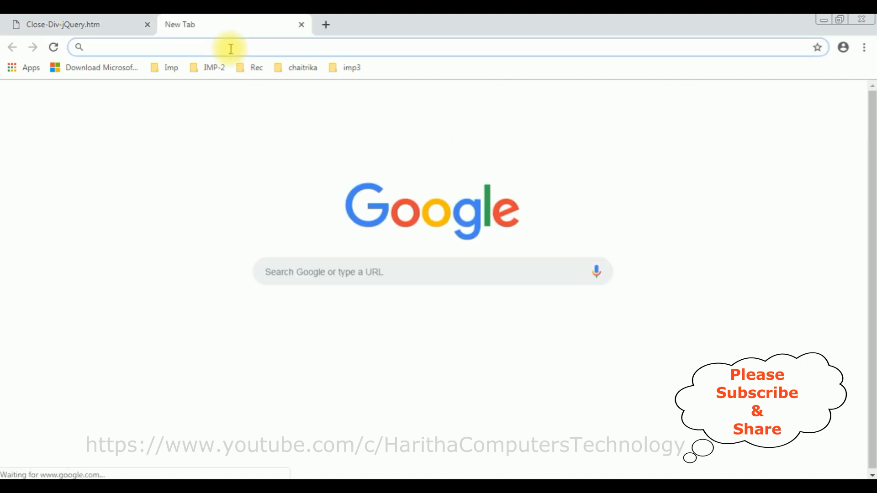
{"action": "type", "text": "jquery"}
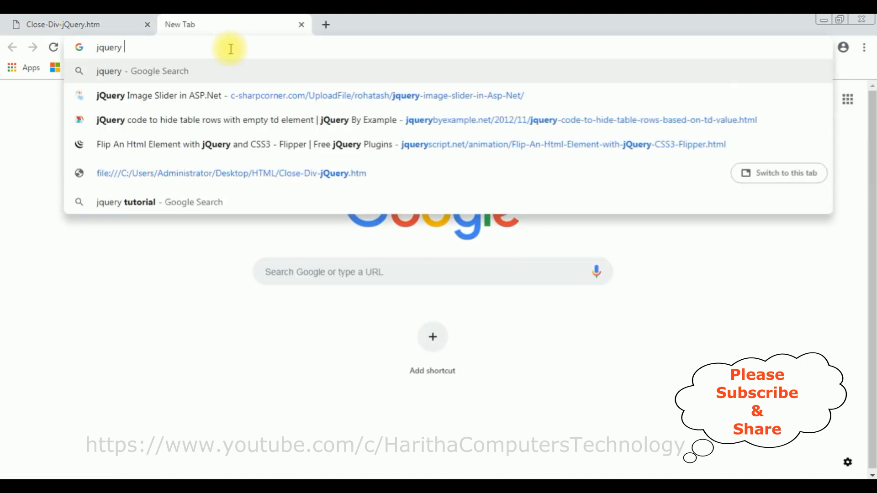
{"action": "type", "text": "latest cdn"}
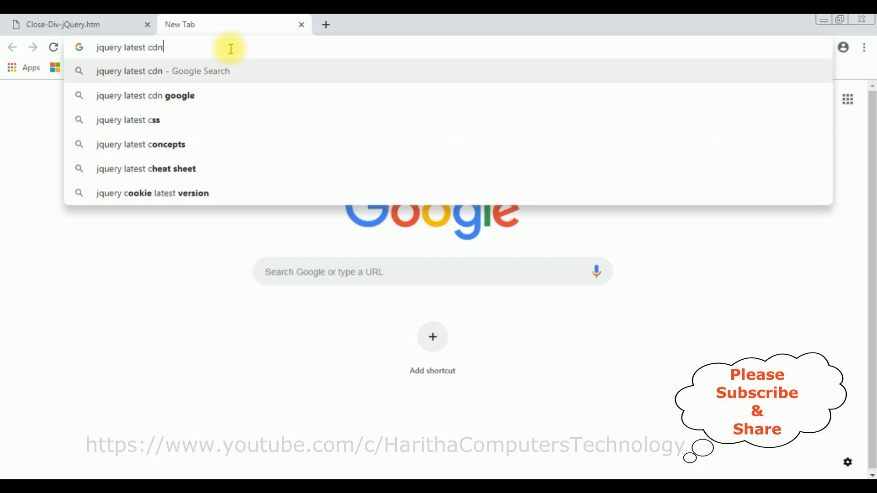
{"action": "key", "text": "Return"}
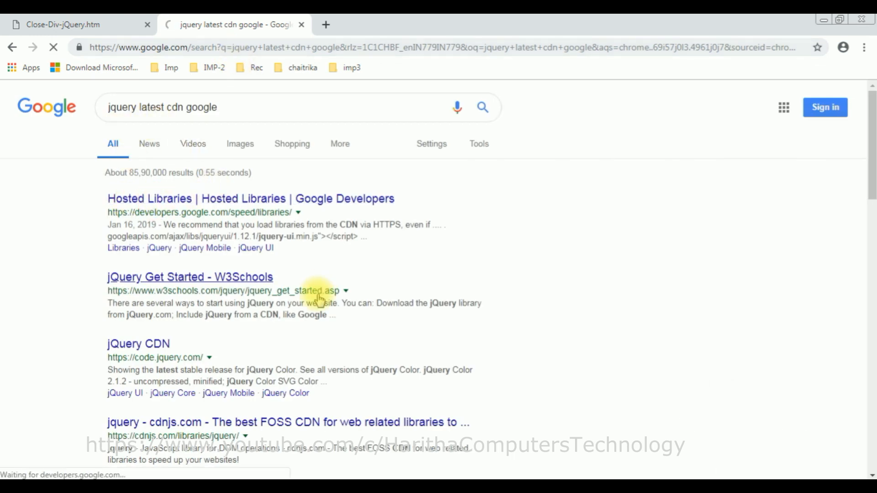
- Go to Google Hosted Libraries and jump to its jQuery section with the 3.3.1 snippet
{"action": "left_click", "coordinate": [250, 199]}
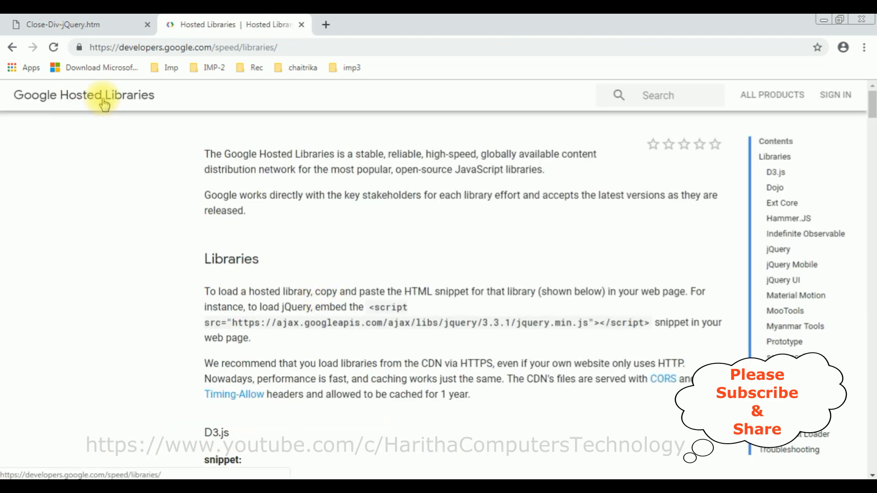
{"action": "mouse_move", "coordinate": [753, 291]}
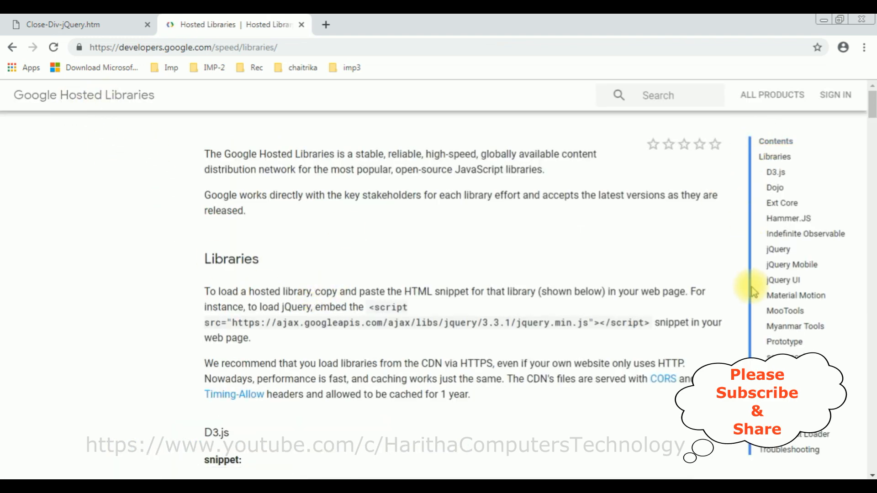
{"action": "mouse_move", "coordinate": [777, 249]}
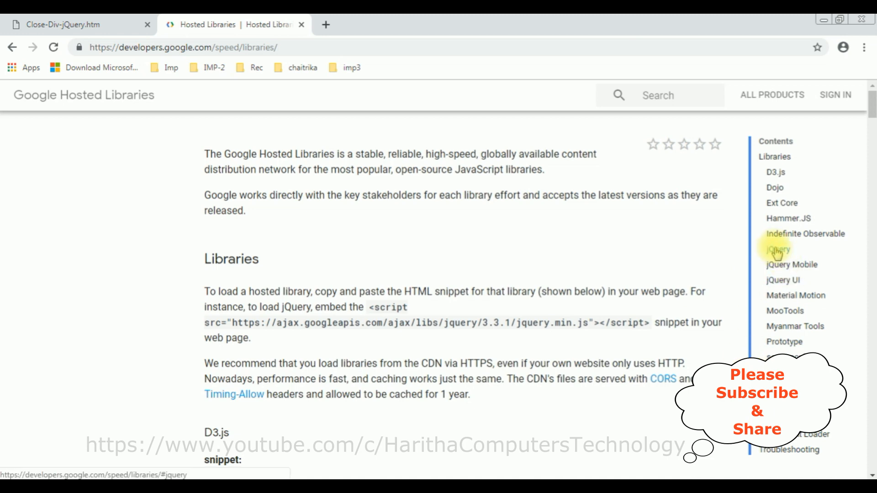
{"action": "left_click", "coordinate": [776, 249]}
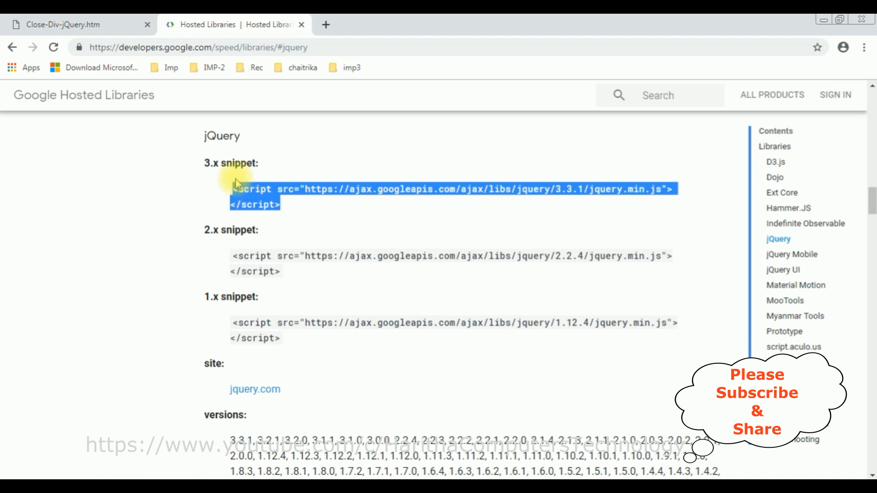
{"action": "mouse_move", "coordinate": [580, 202]}
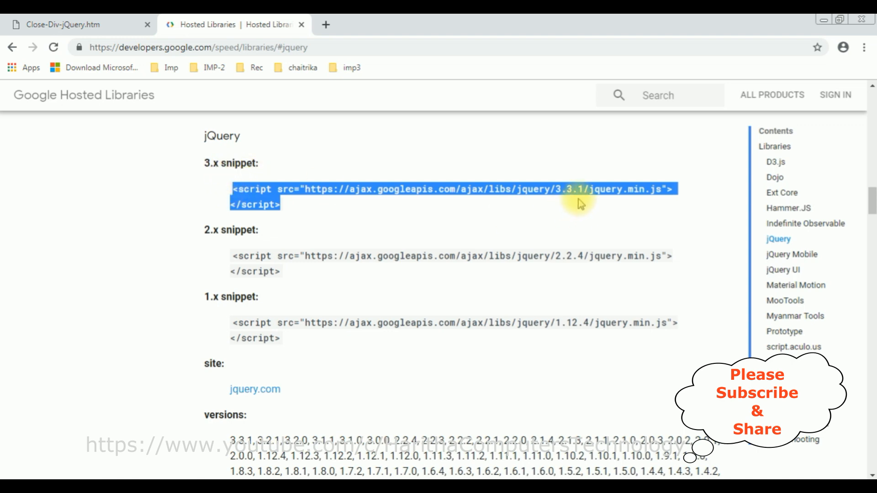
{"action": "mouse_move", "coordinate": [558, 196]}
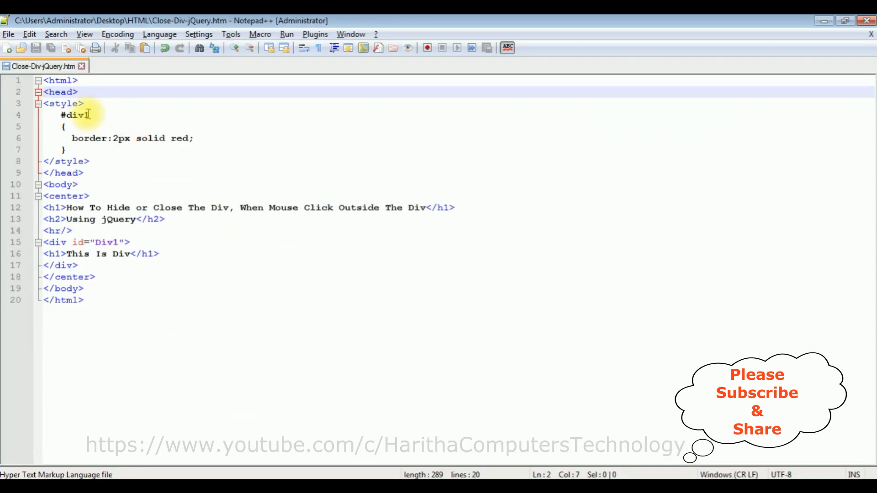
- Add the jQuery 3.3.1 Google CDN script tag on a new line after <head>
{"action": "key", "text": "Return"}
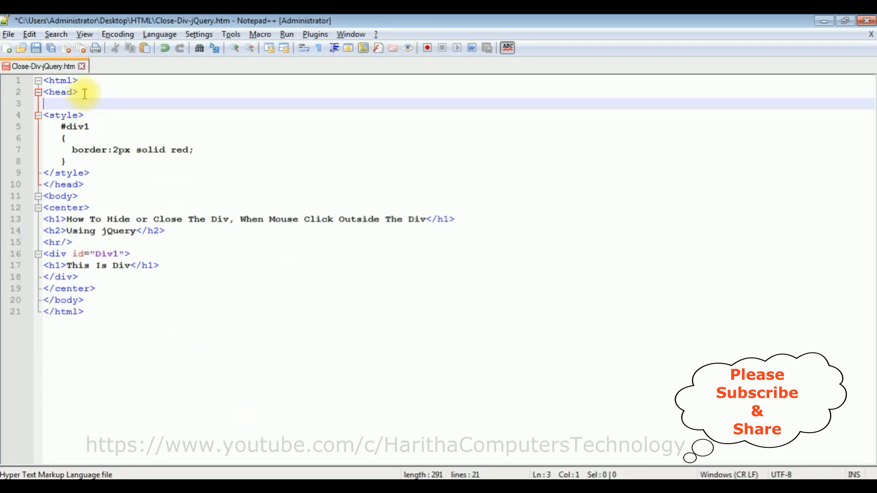
{"action": "type", "text": "<script src=\"https://ajax.googleapis.com/ajax/libs/jquery/3.3.1/jquery.min.js\"></script>"}
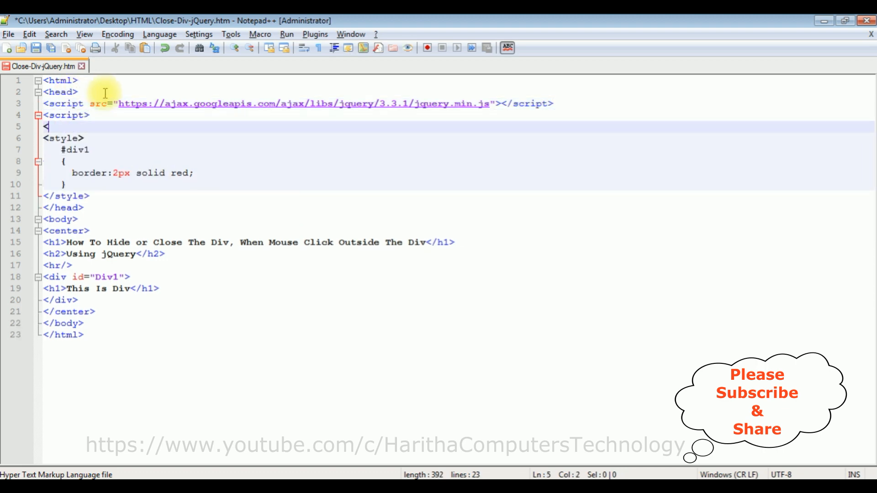
{"action": "type", "text": "/script>"}
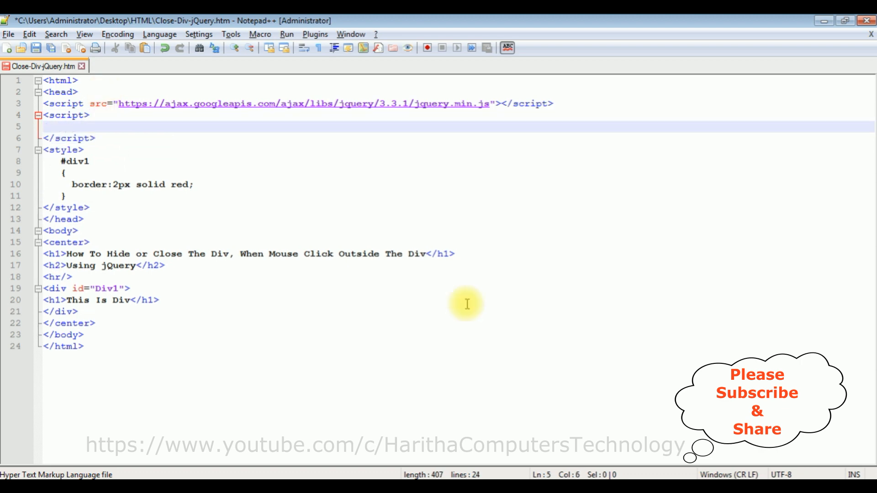
- Start a handler $(document).on('click',function(divclose){}) in a new script block
{"action": "type", "text": "$(document).on('"}
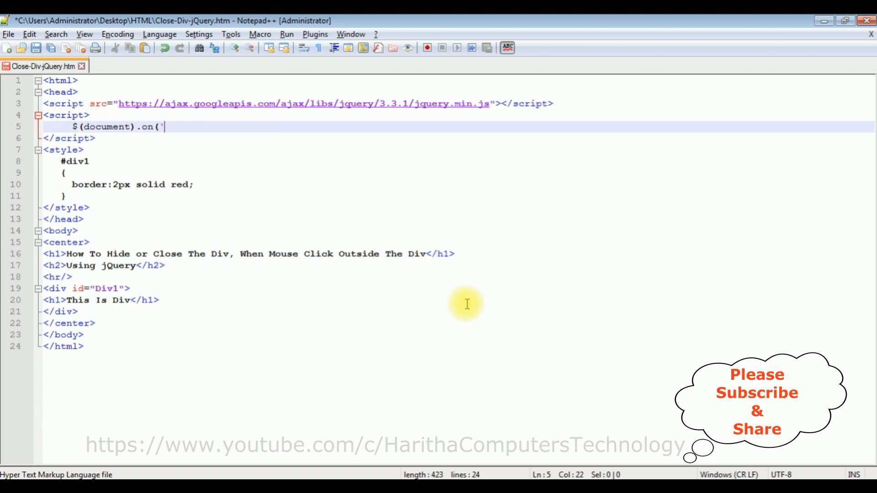
{"action": "type", "text": "click"}
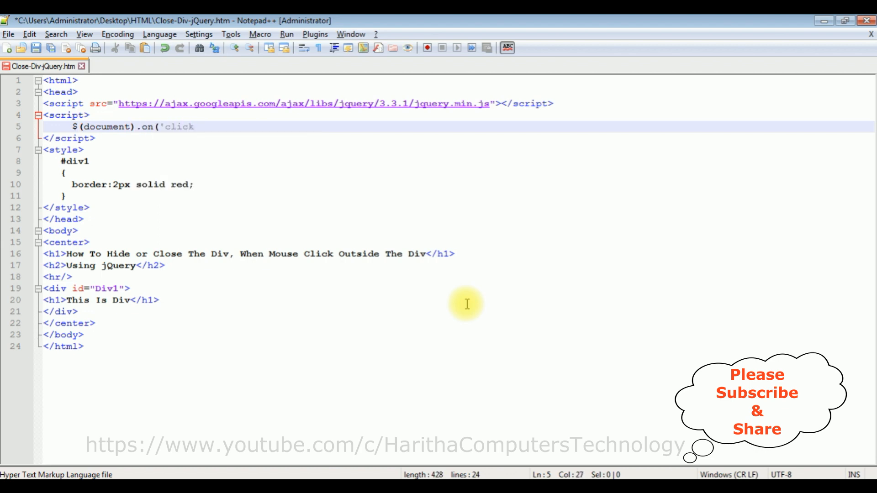
{"action": "type", "text": ","}
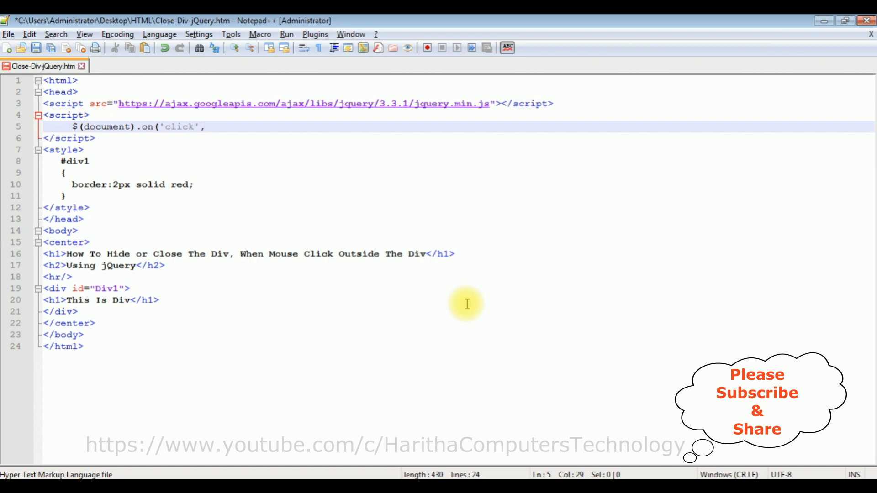
{"action": "type", "text": "function"}
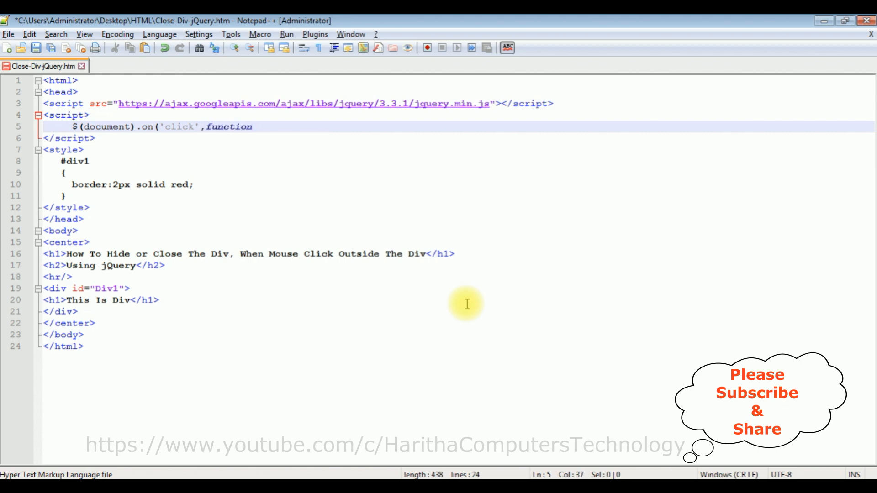
{"action": "type", "text": "()"}
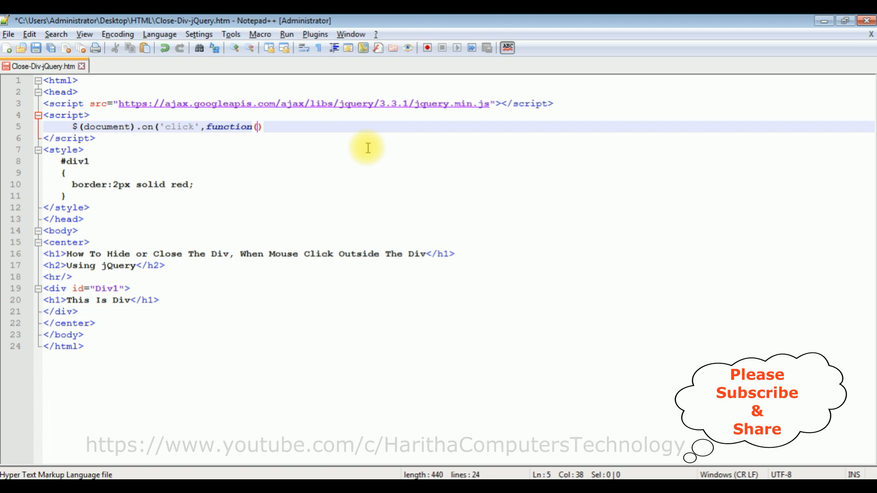
{"action": "type", "text": "divclose"}
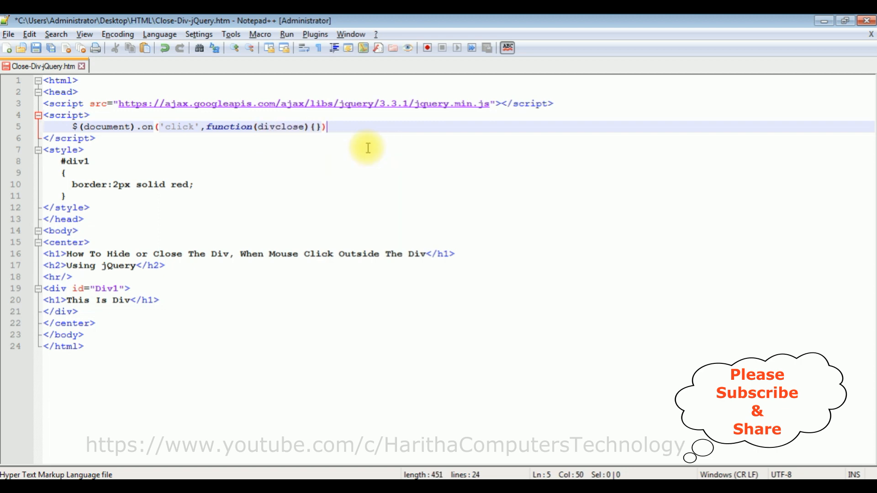
- Write if($(divclose.target).closest("#Div1").length == 0 ){ } inside the handler
{"action": "key", "text": "Enter"}
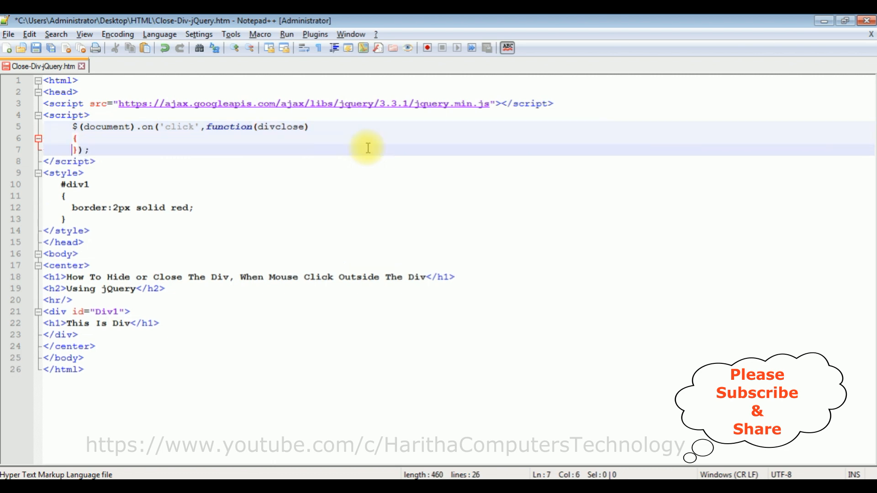
{"action": "key", "text": "enter"}
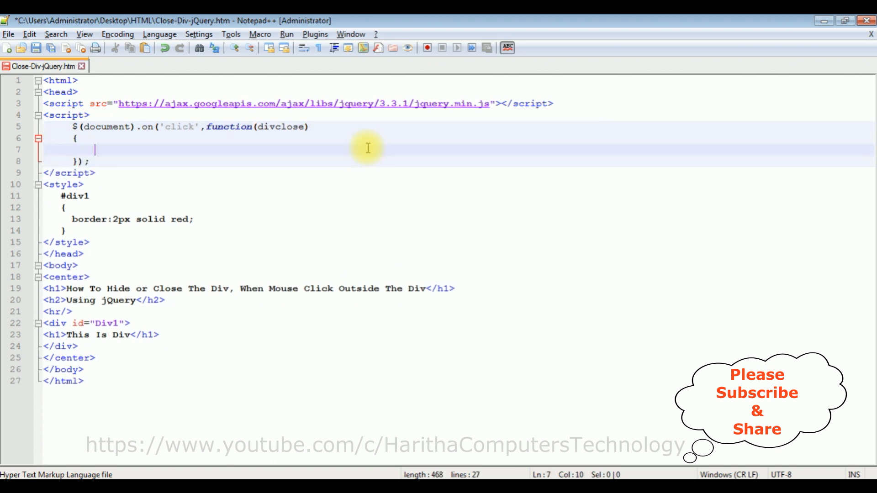
{"action": "type", "text": "if"}
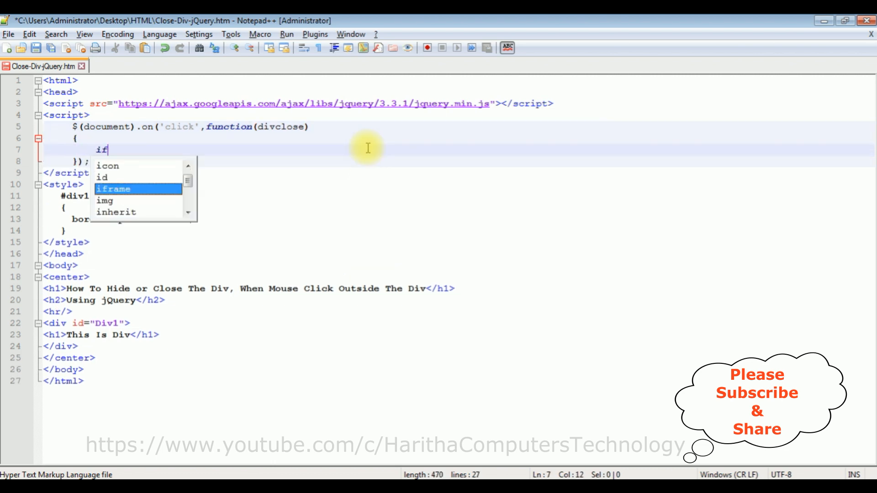
{"action": "type", "text": "($"}
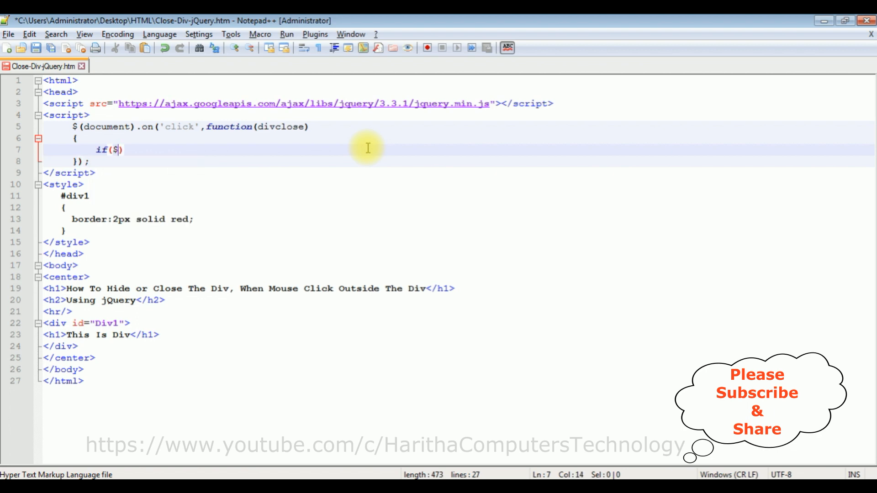
{"action": "type", "text": "divclose.target"}
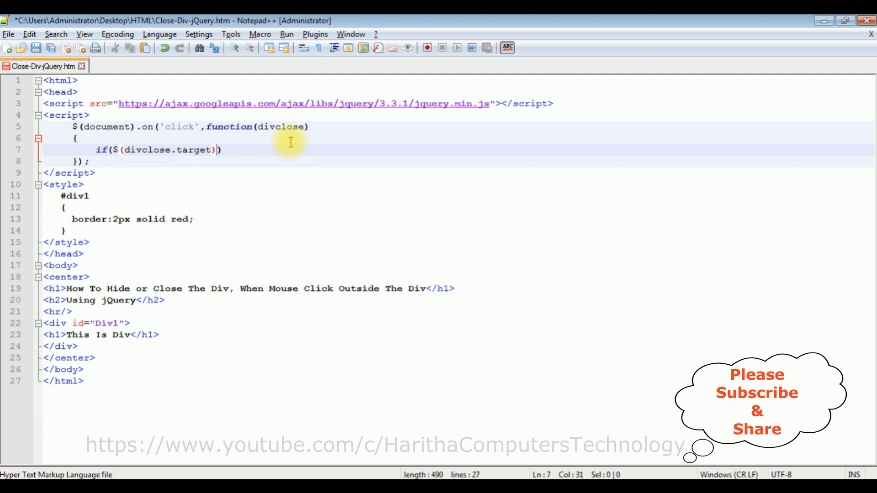
{"action": "type", "text": ".closest("}
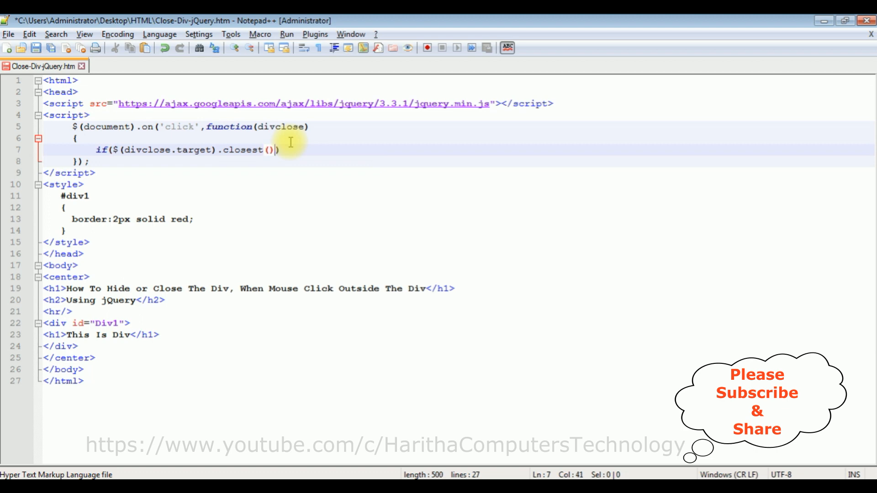
{"action": "type", "text": "\"\""}
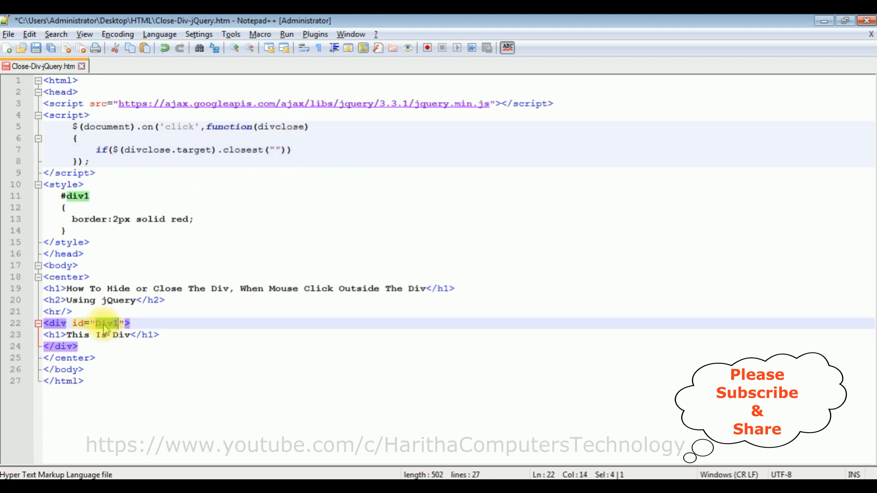
{"action": "left_click", "coordinate": [275, 149]}
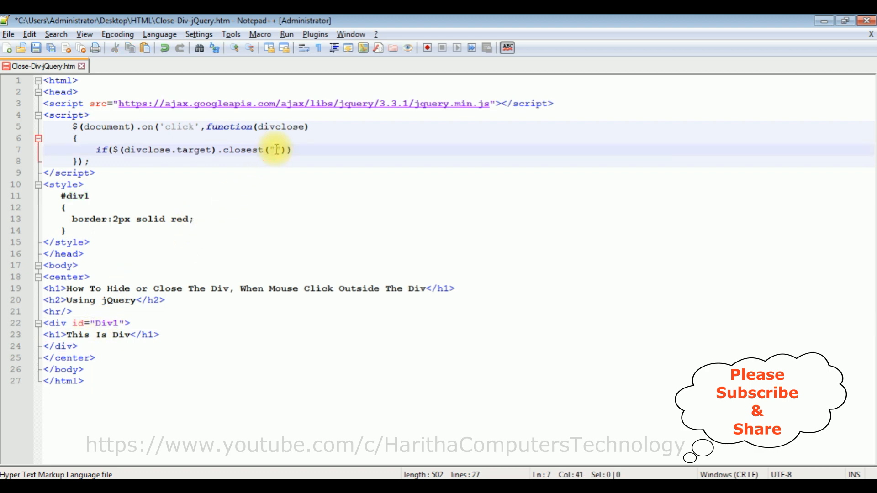
{"action": "type", "text": "Div1"}
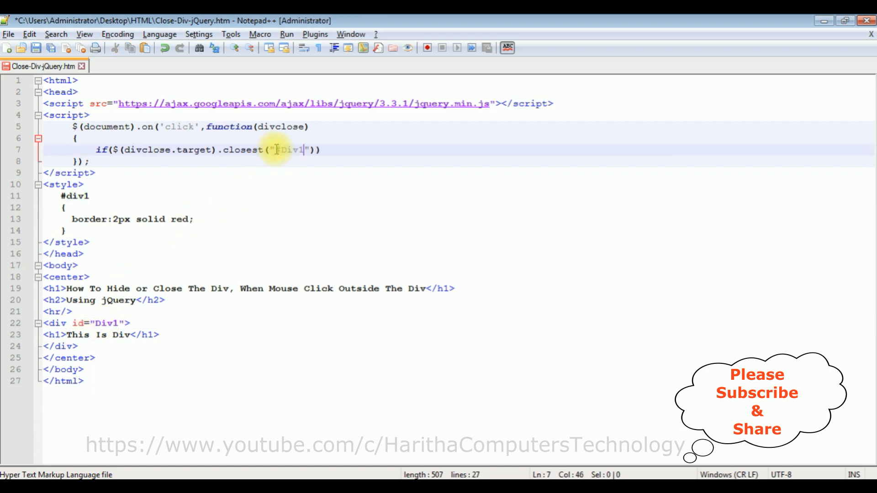
{"action": "type", "text": ".len"}
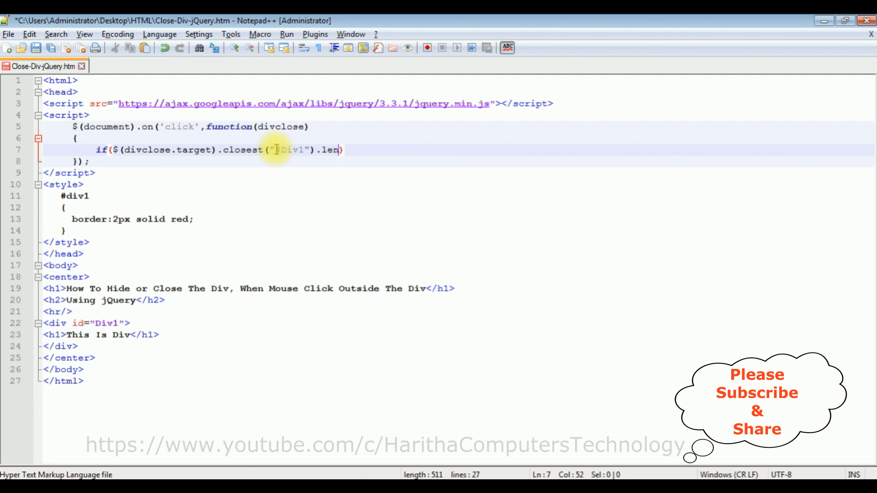
{"action": "type", "text": "gth == 0"}
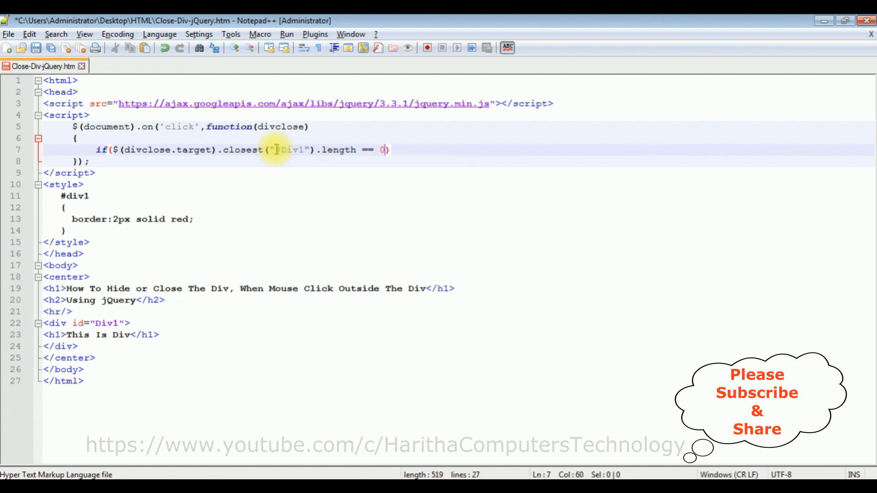
{"action": "type", "text": "){"}
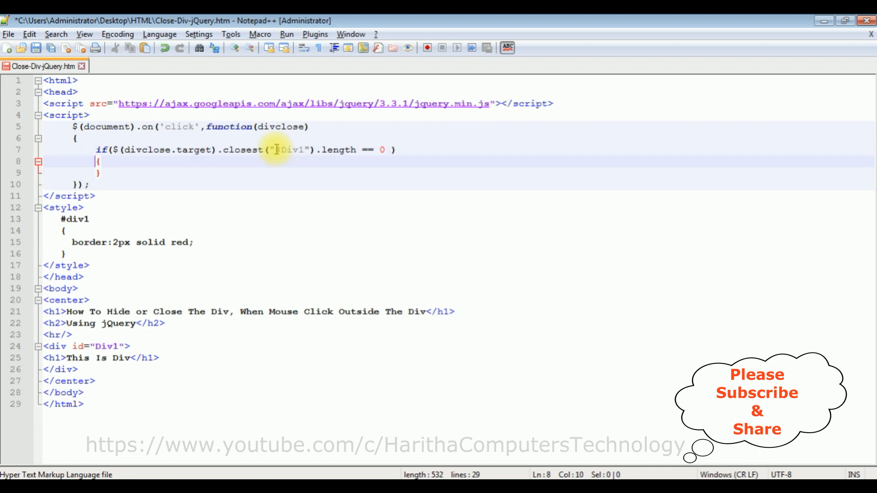
- Make the if block call $("#Div1").hide(); and save the HTML file
{"action": "key", "text": "enter"}
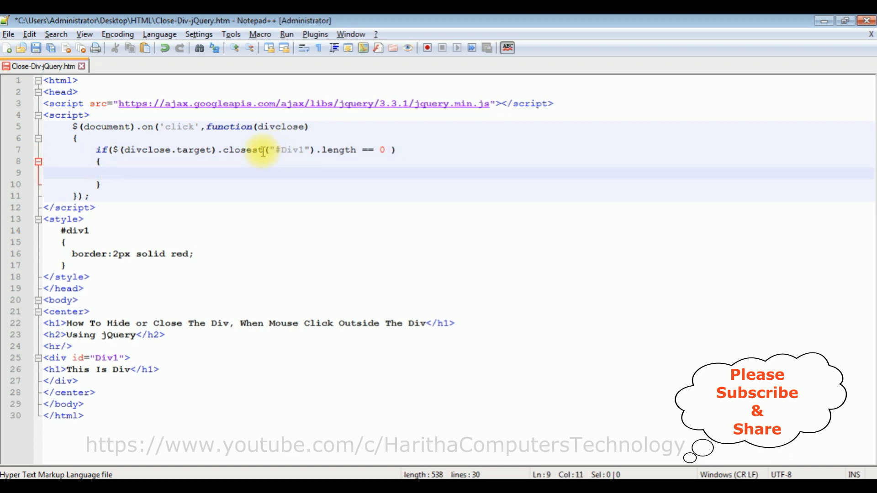
{"action": "type", "text": "$"}
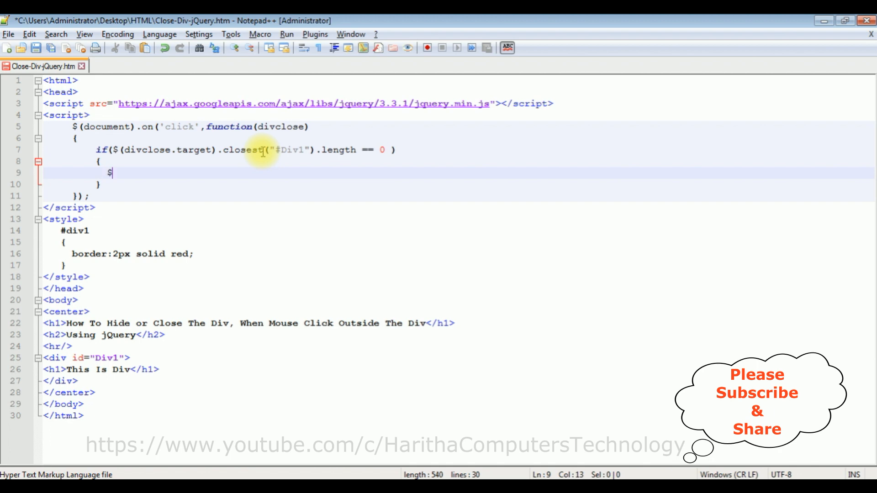
{"action": "type", "text": "(\"\")"}
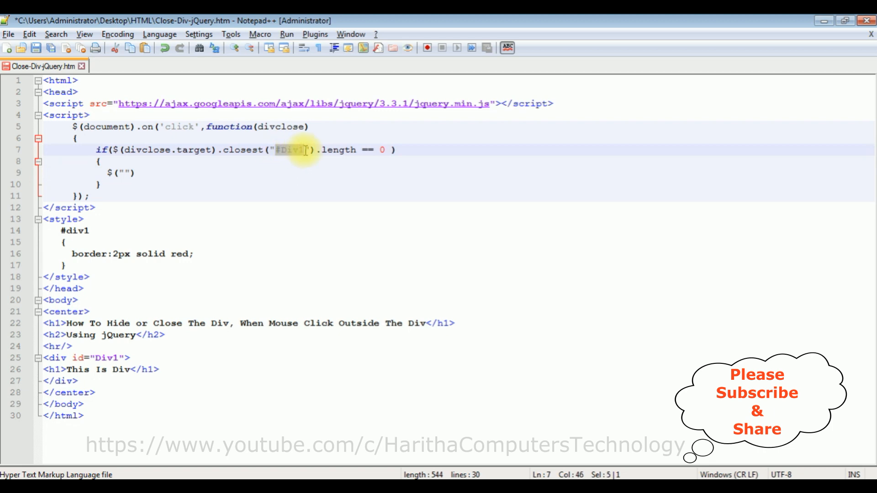
{"action": "type", "text": "#Div1"}
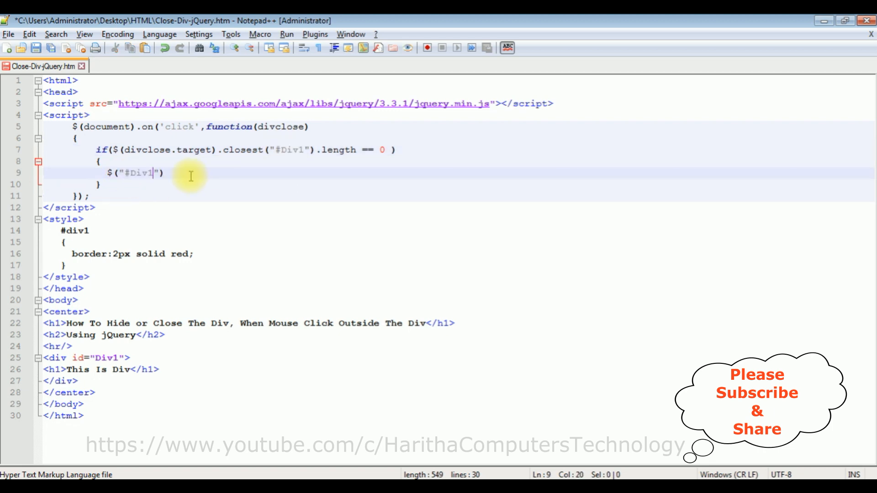
{"action": "type", "text": ".hide();"}
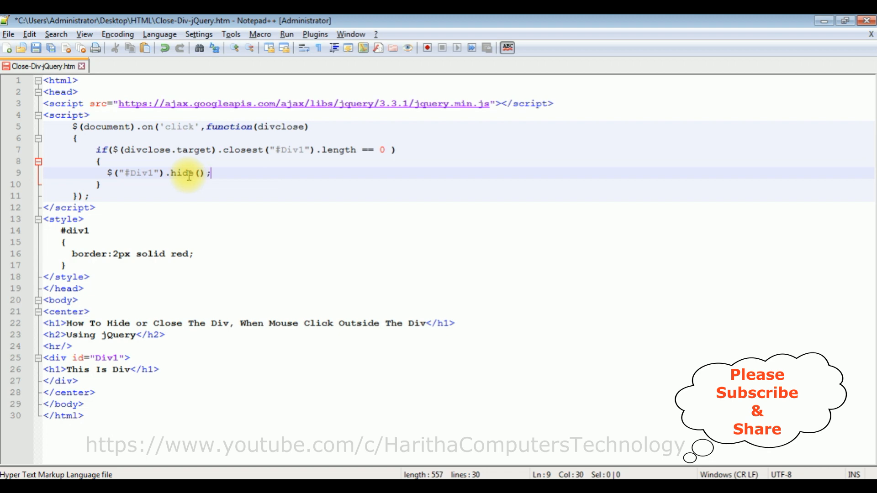
{"action": "mouse_move", "coordinate": [282, 356]}
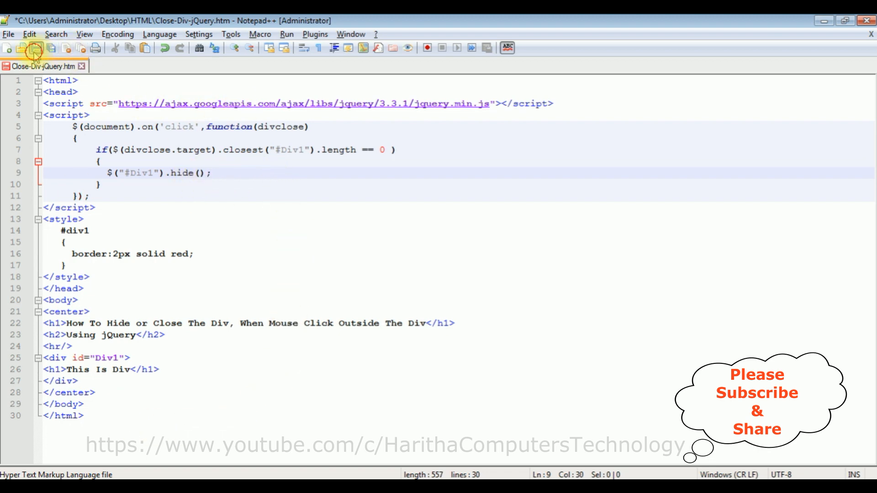
{"action": "left_click", "coordinate": [32, 48]}
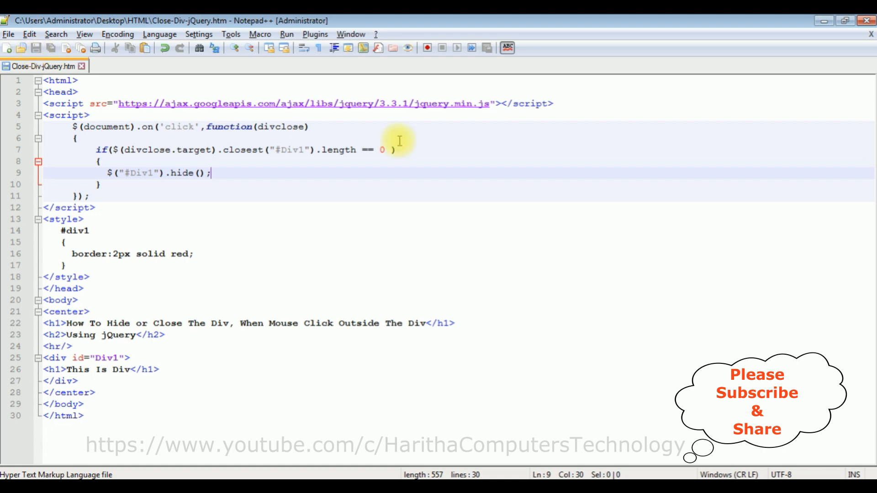
{"action": "mouse_move", "coordinate": [109, 475]}
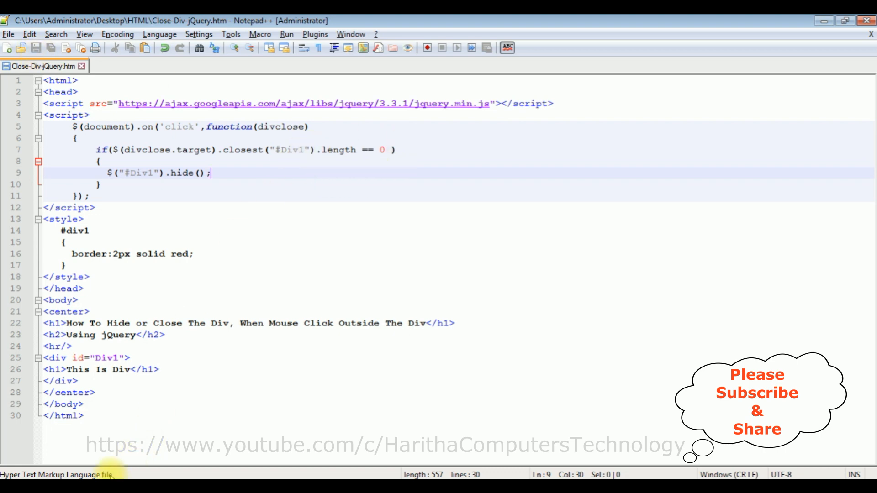
- Confirm in Chrome the div survives a click inside it and vanishes after a click outside
{"action": "left_click", "coordinate": [60, 25]}
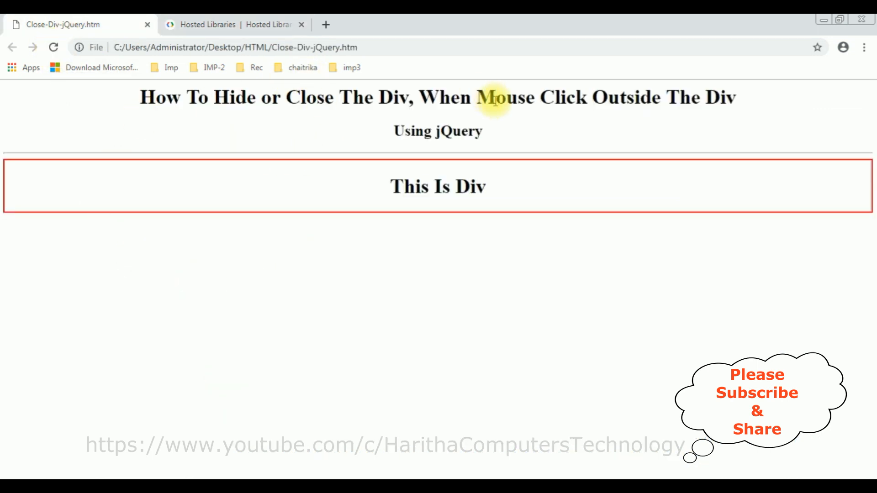
{"action": "mouse_move", "coordinate": [530, 181]}
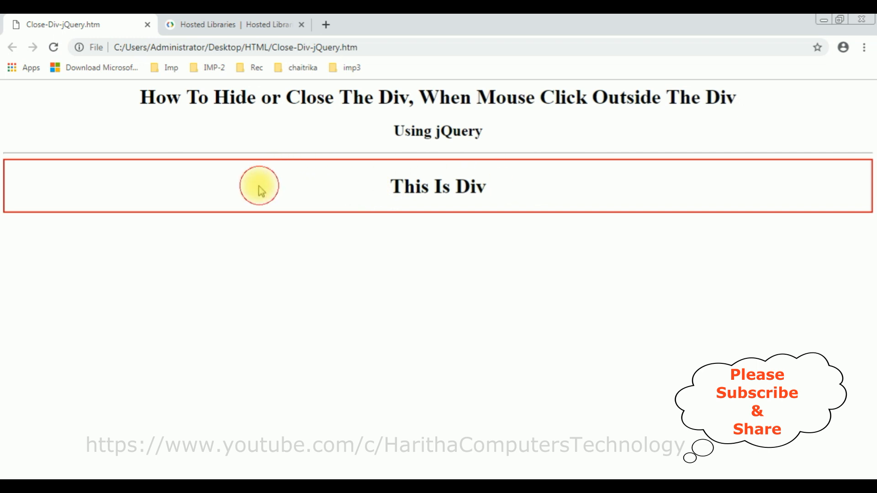
{"action": "mouse_move", "coordinate": [347, 211]}
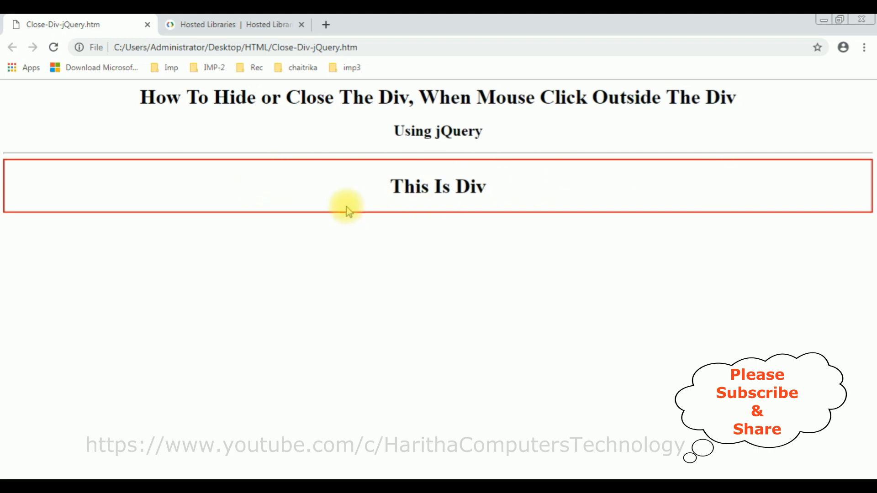
{"action": "mouse_move", "coordinate": [347, 204]}
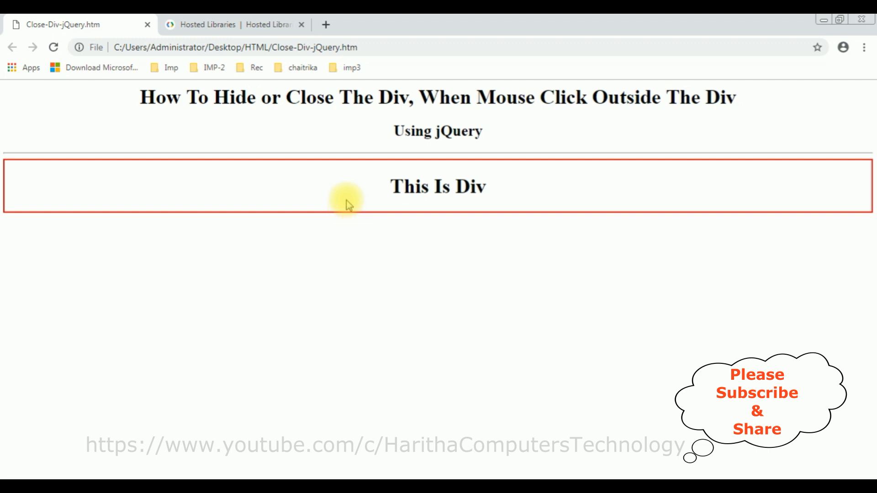
{"action": "left_click", "coordinate": [159, 326]}
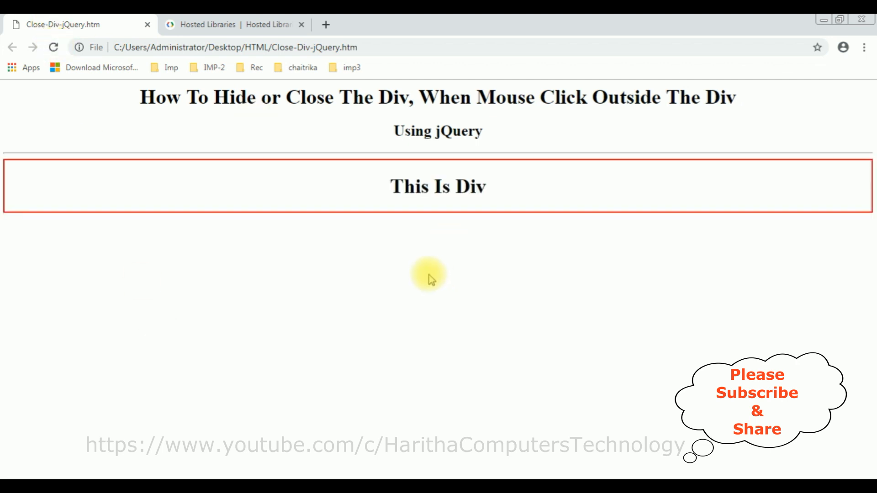
{"action": "left_click", "coordinate": [429, 278]}
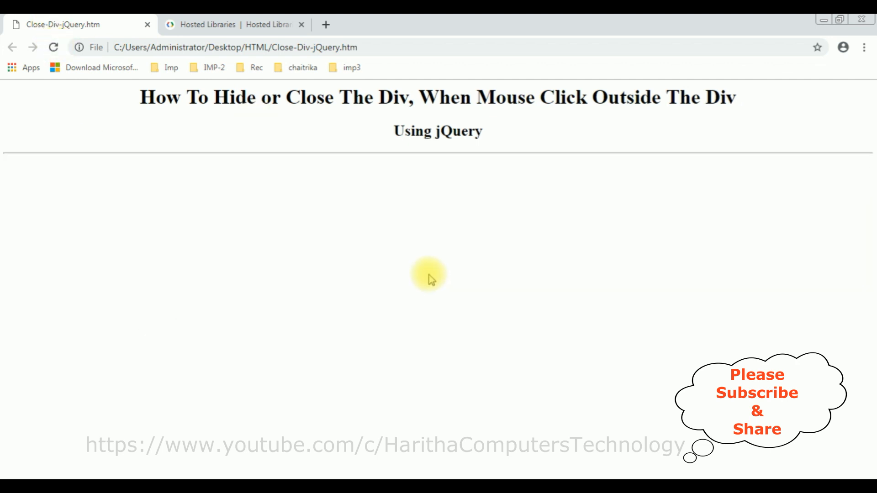